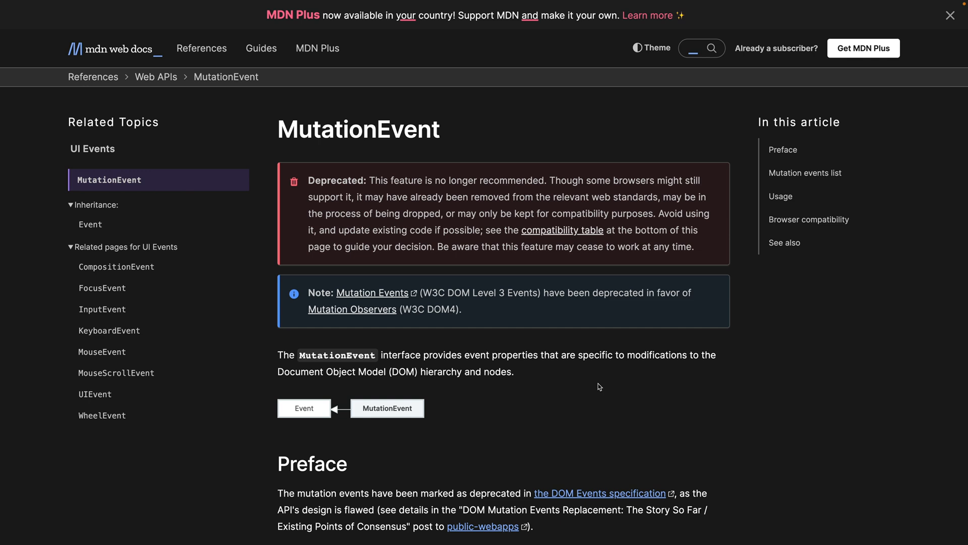
{"action": "mouse_move", "coordinate": [311, 269]}
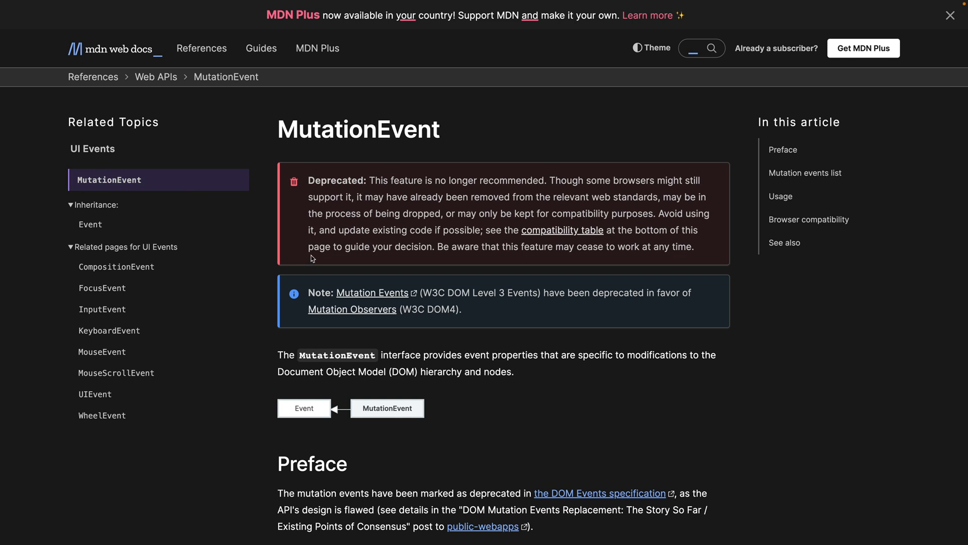
{"action": "mouse_move", "coordinate": [340, 176]}
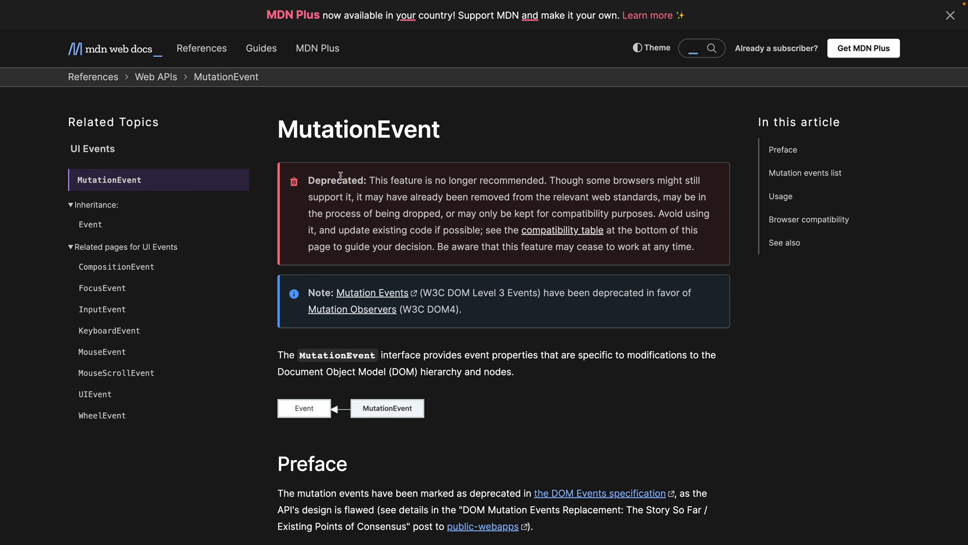
{"action": "mouse_move", "coordinate": [351, 308]}
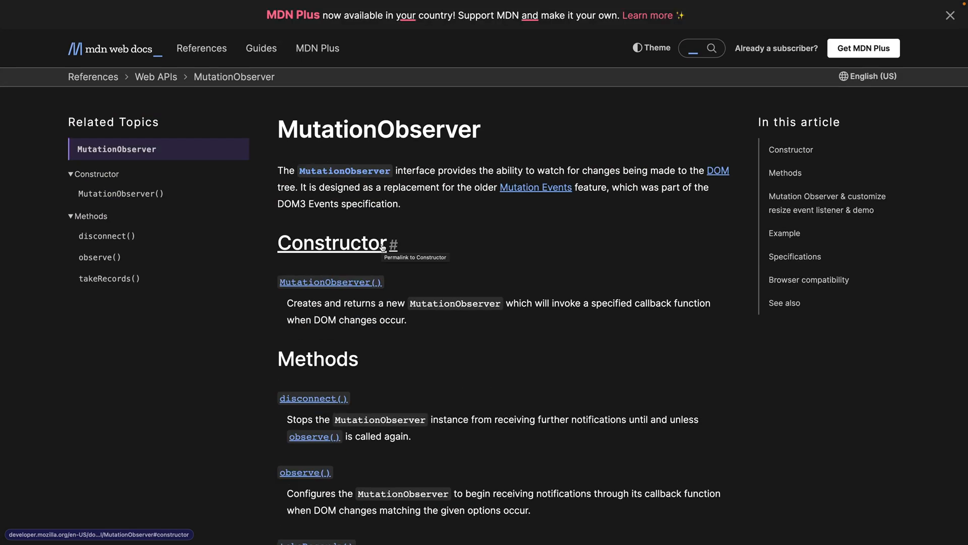
{"action": "mouse_move", "coordinate": [382, 246]}
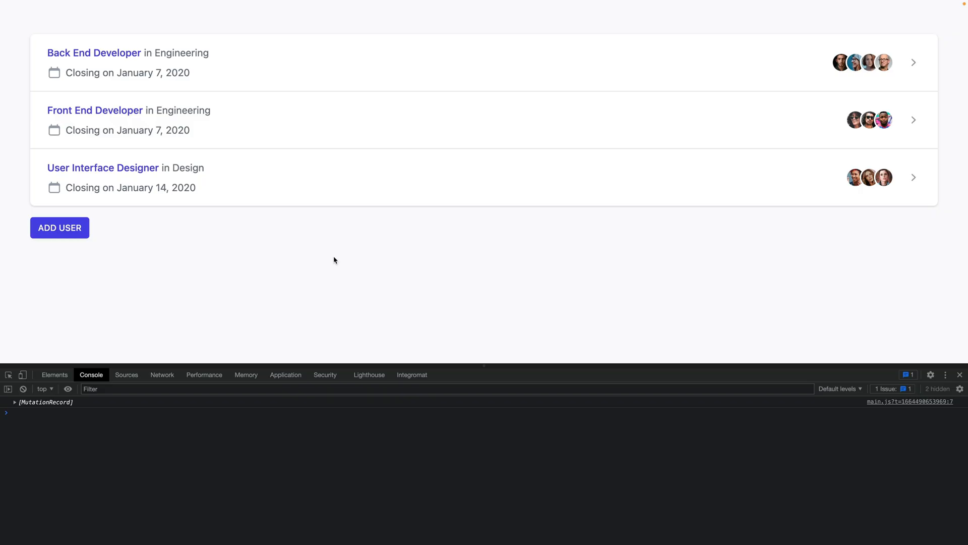
{"action": "mouse_move", "coordinate": [105, 221]}
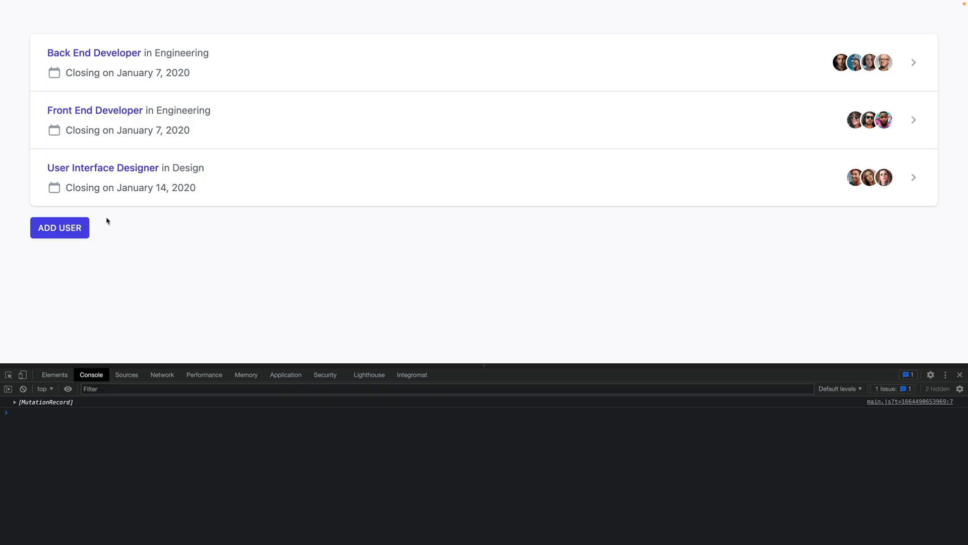
Step: Add a fourth job entry and expand its childList MutationRecord in the console
{"action": "left_click", "coordinate": [60, 227]}
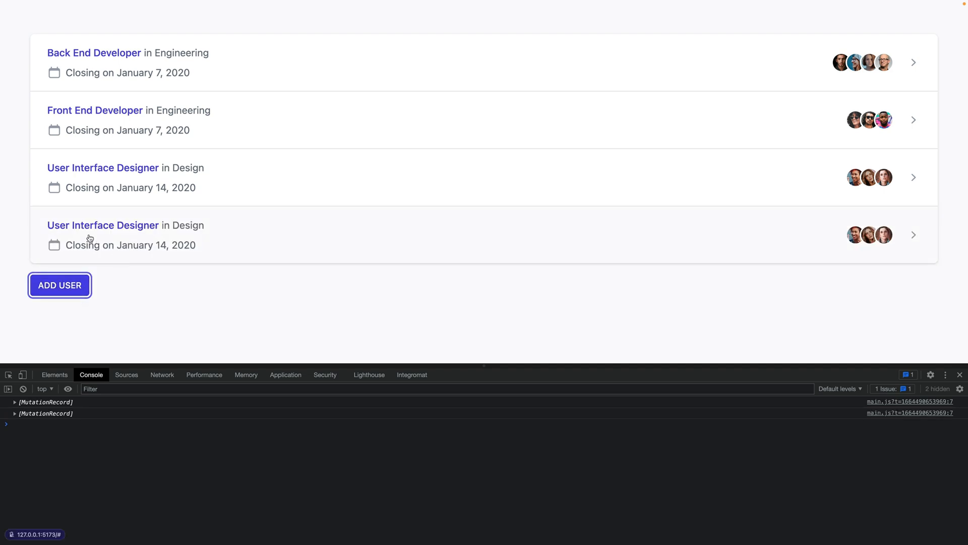
{"action": "mouse_move", "coordinate": [80, 236]}
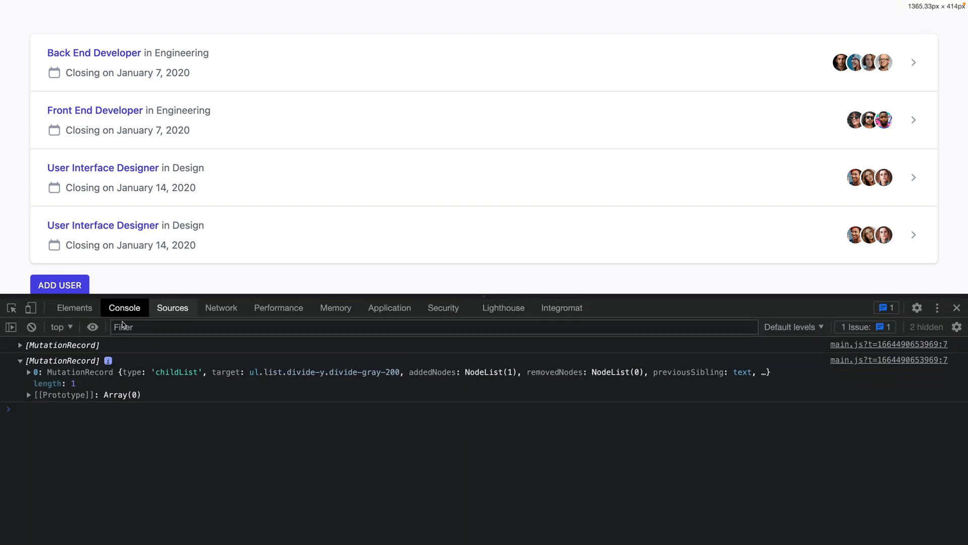
{"action": "left_click", "coordinate": [28, 372]}
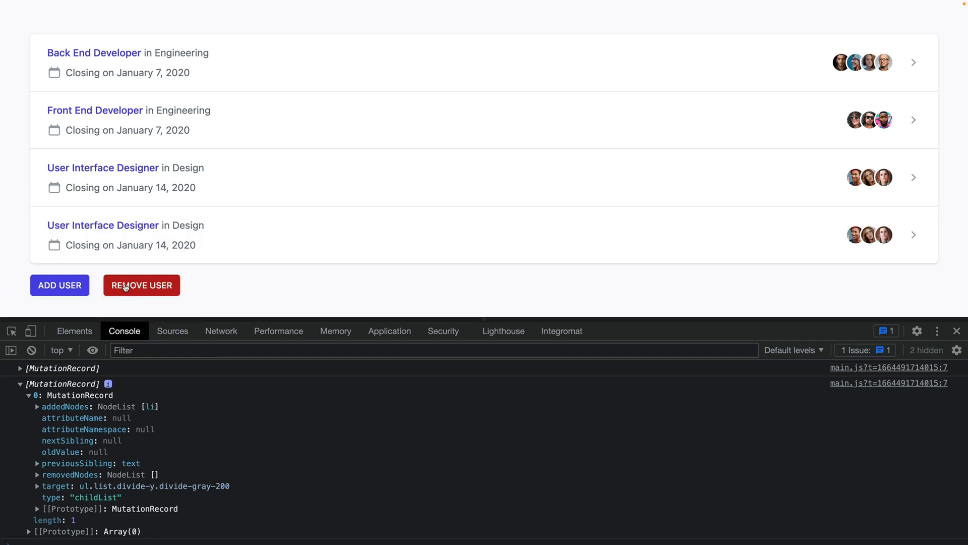
Step: Remove the fourth job entry and expand the removal MutationRecord showing one removed node
{"action": "left_click", "coordinate": [141, 285]}
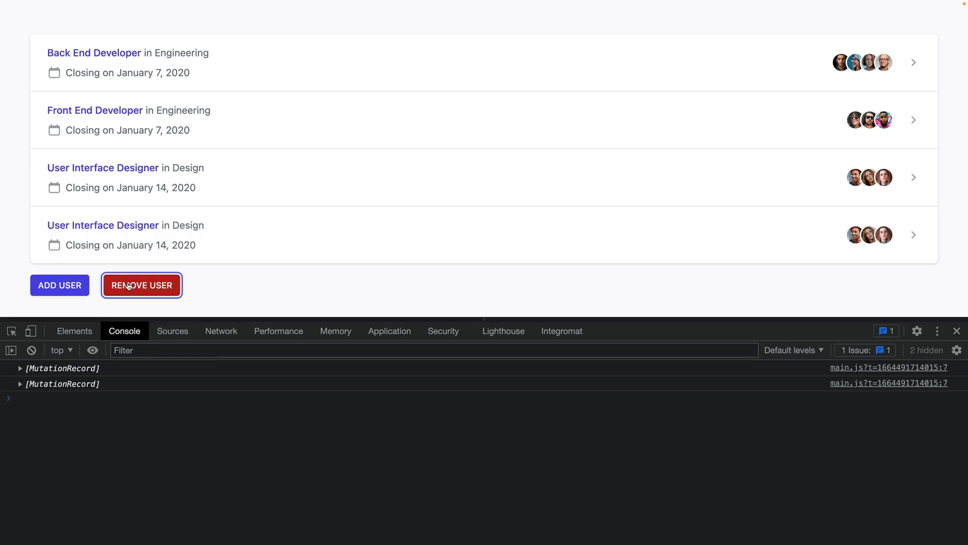
{"action": "left_click", "coordinate": [141, 285]}
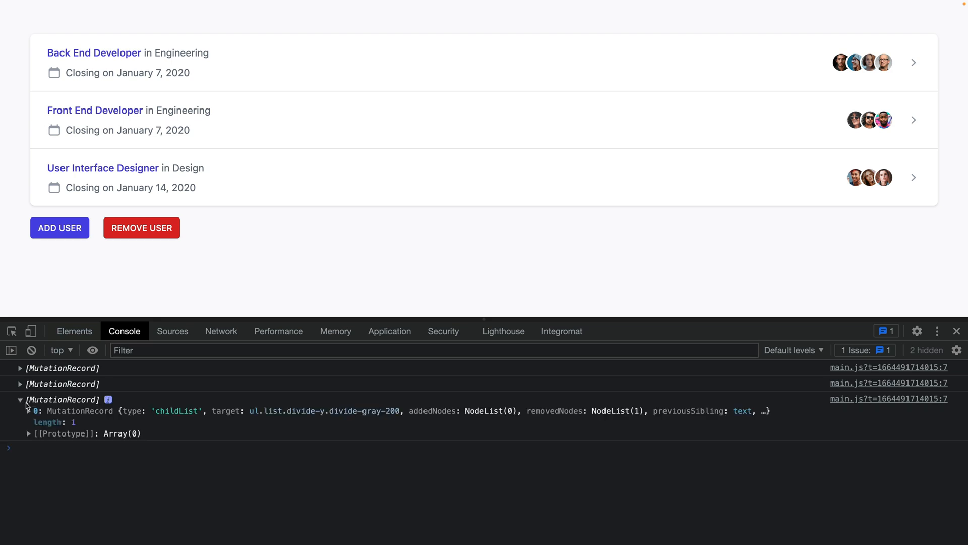
{"action": "left_click", "coordinate": [28, 411]}
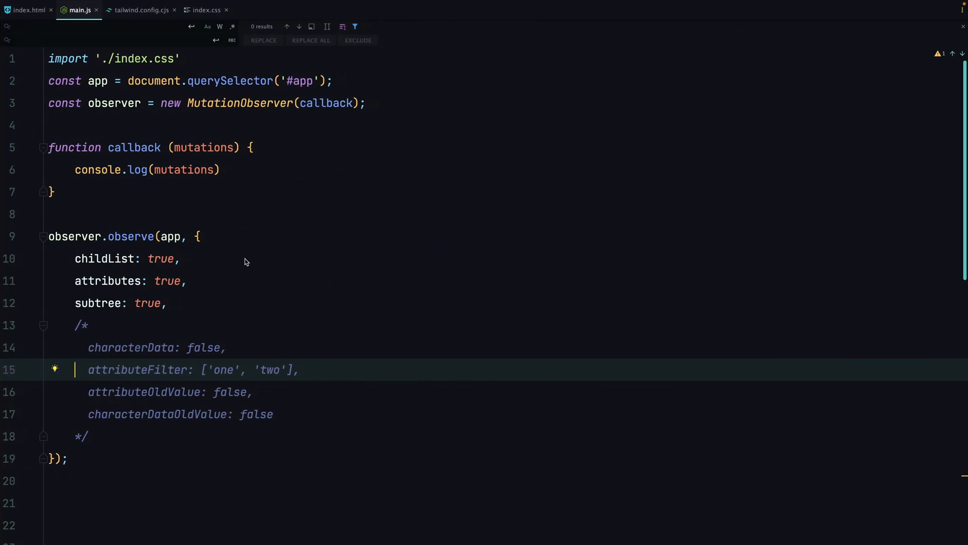
{"action": "mouse_move", "coordinate": [188, 108]}
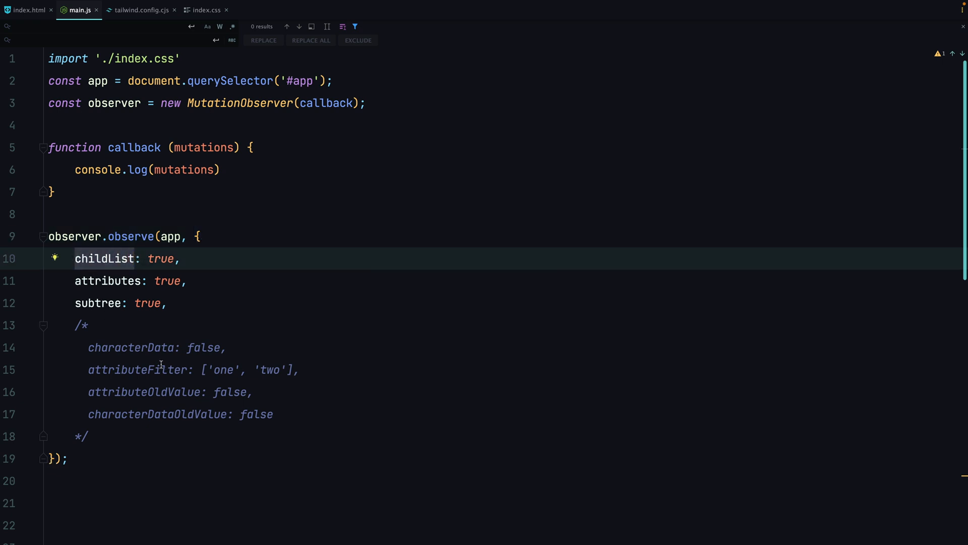
{"action": "mouse_move", "coordinate": [123, 388]}
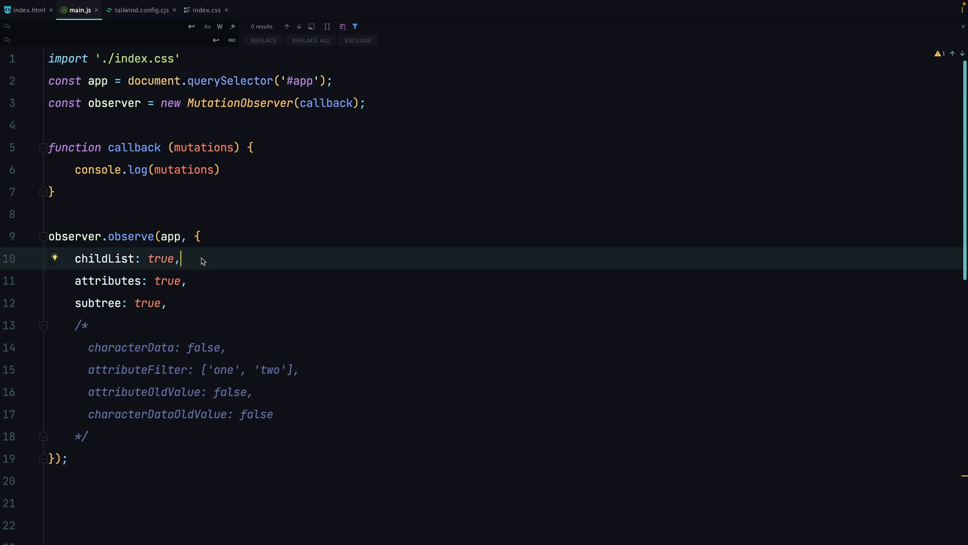
Step: Insert 'observer.dis' on a new line before the observe call in main.js
{"action": "left_click", "coordinate": [147, 170]}
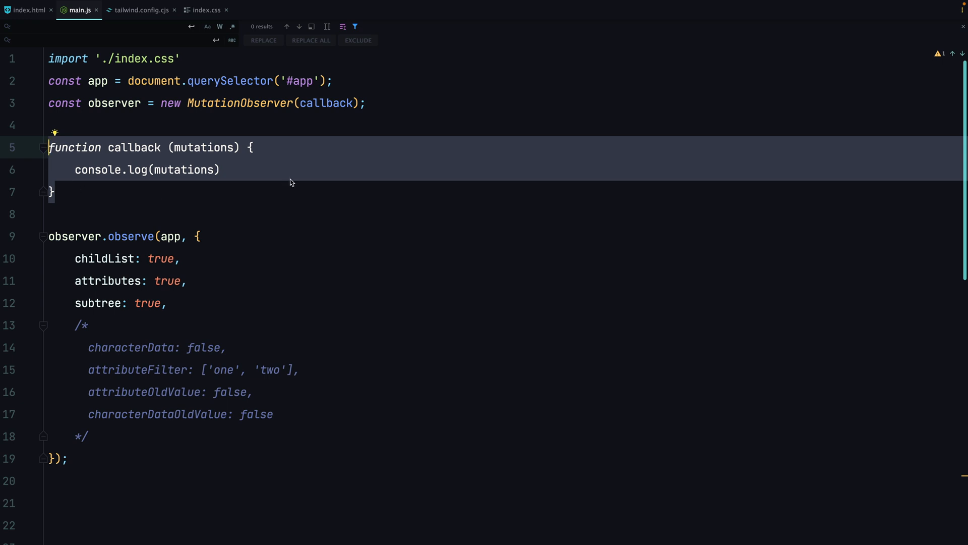
{"action": "mouse_move", "coordinate": [268, 162]}
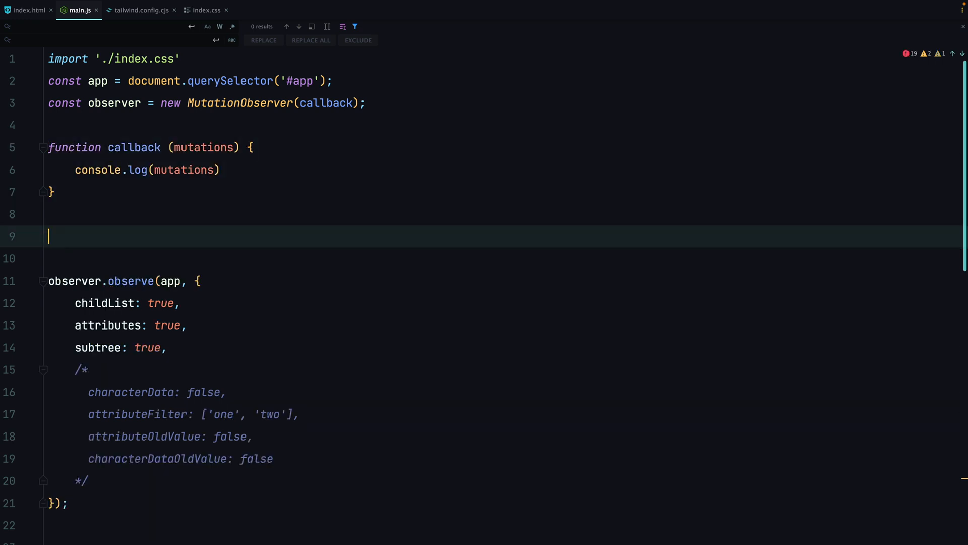
{"action": "type", "text": "observer.dis"}
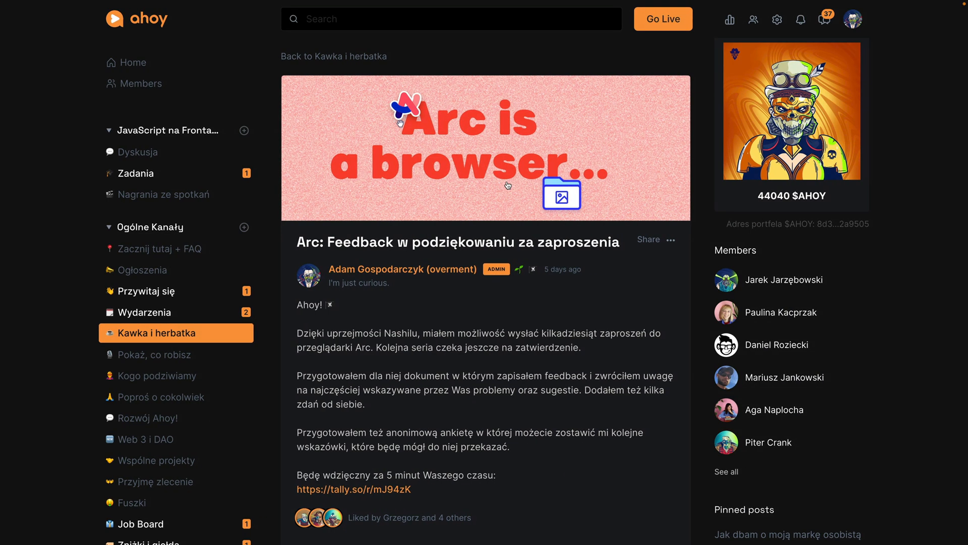
{"action": "mouse_move", "coordinate": [507, 185]}
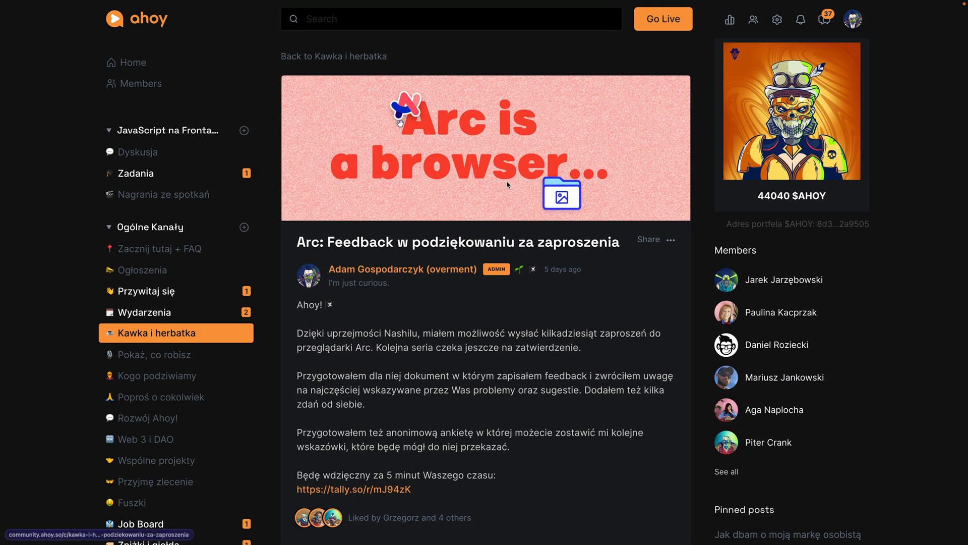
{"action": "mouse_move", "coordinate": [332, 306]}
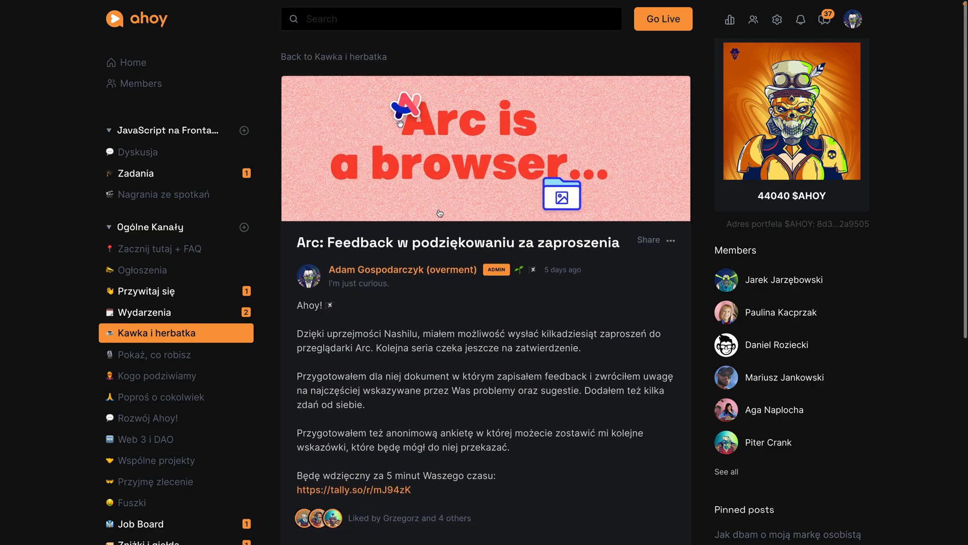
{"action": "scroll", "scroll_direction": "down", "scroll_amount": 3}
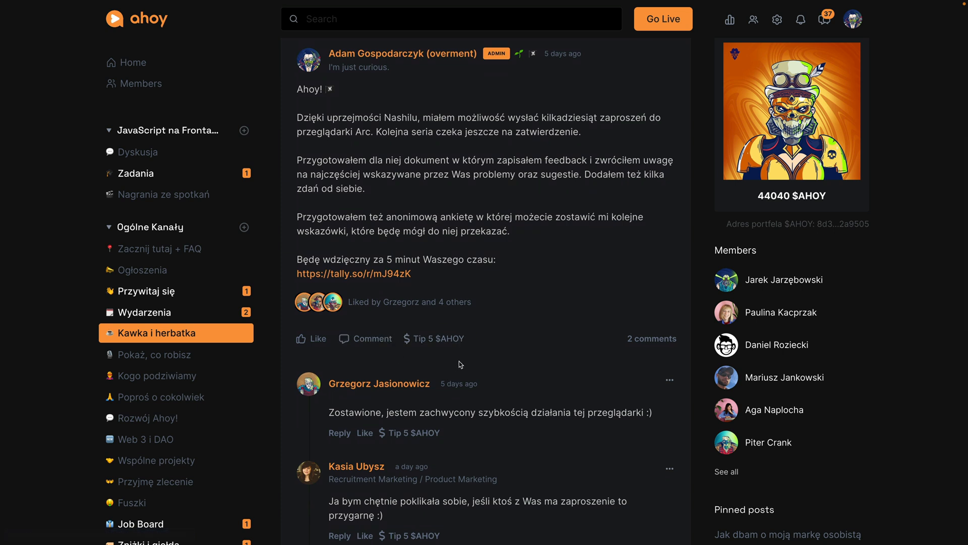
{"action": "mouse_move", "coordinate": [440, 339]}
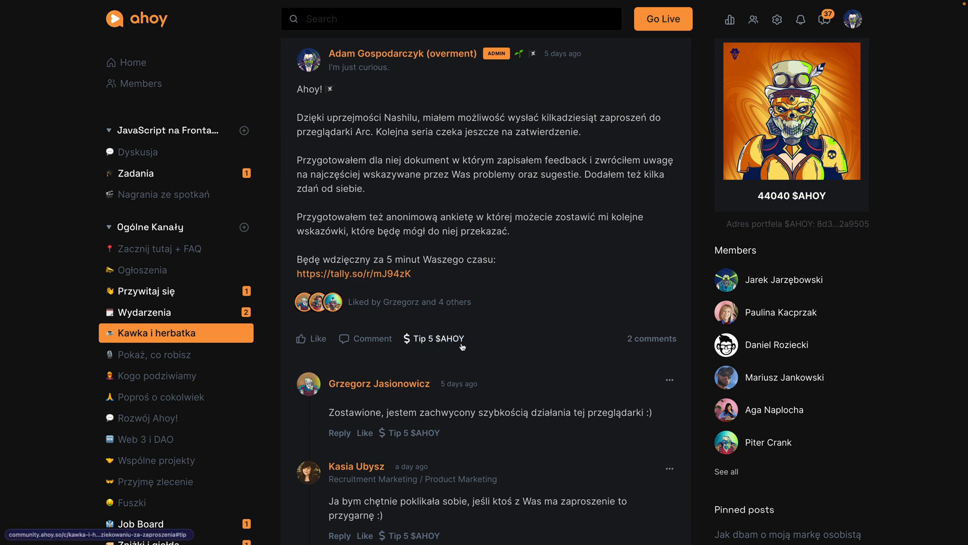
{"action": "mouse_move", "coordinate": [459, 243]}
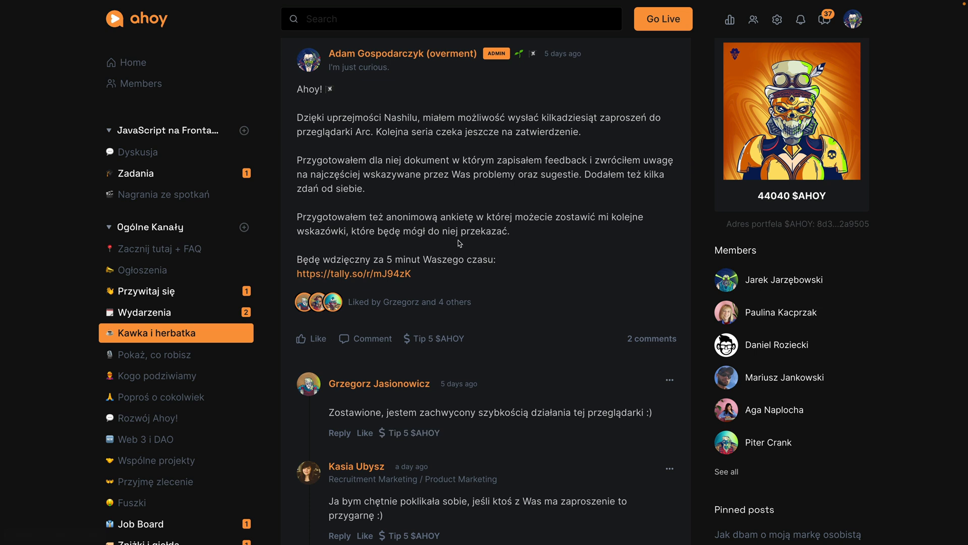
{"action": "mouse_move", "coordinate": [541, 333]}
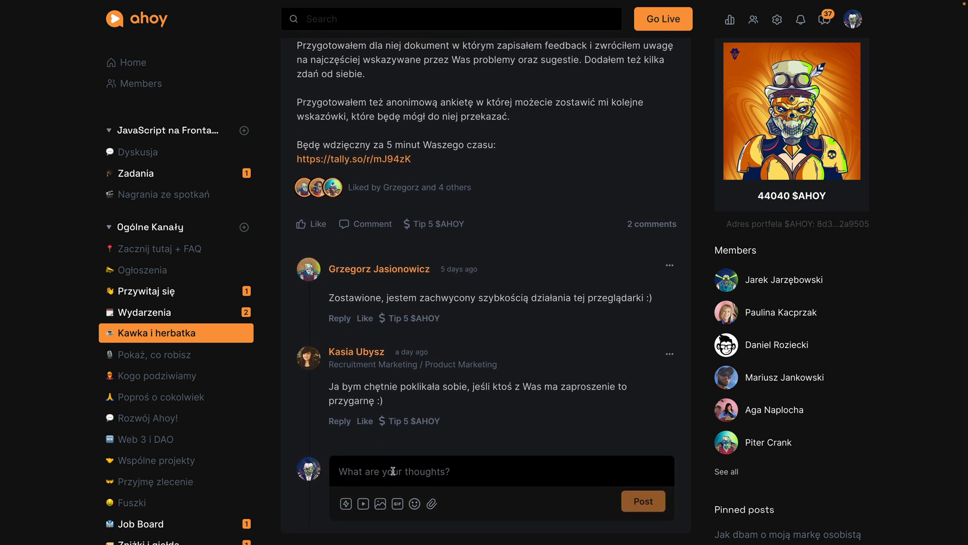
Step: Post a test comment, tip the second comment 5 $AHOY, and return to the MDN MutationObserver page
{"action": "left_click", "coordinate": [643, 500]}
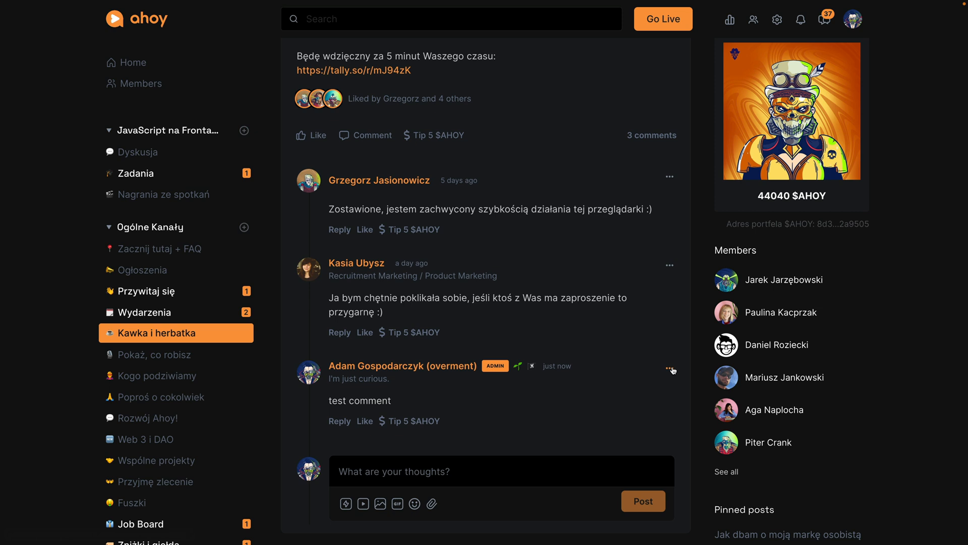
{"action": "mouse_move", "coordinate": [476, 321]}
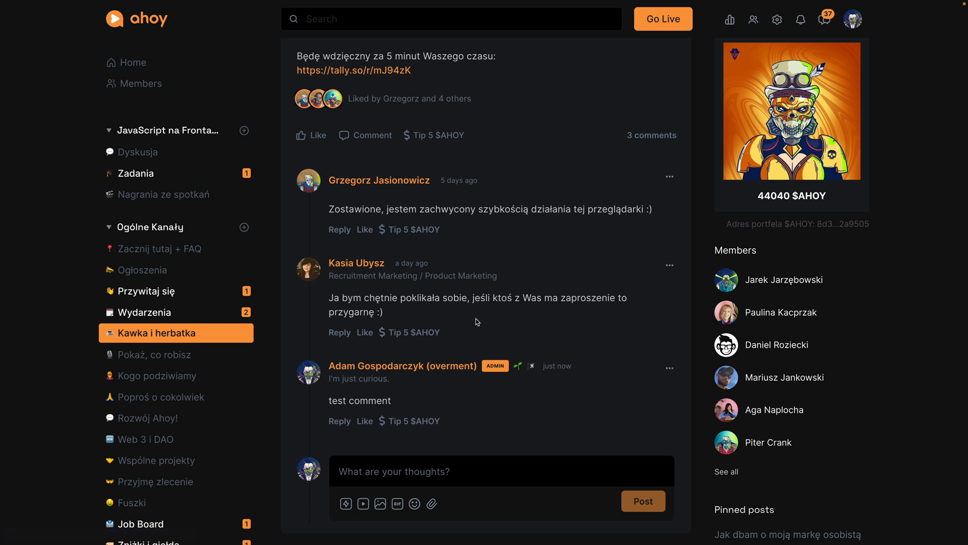
{"action": "mouse_move", "coordinate": [414, 332]}
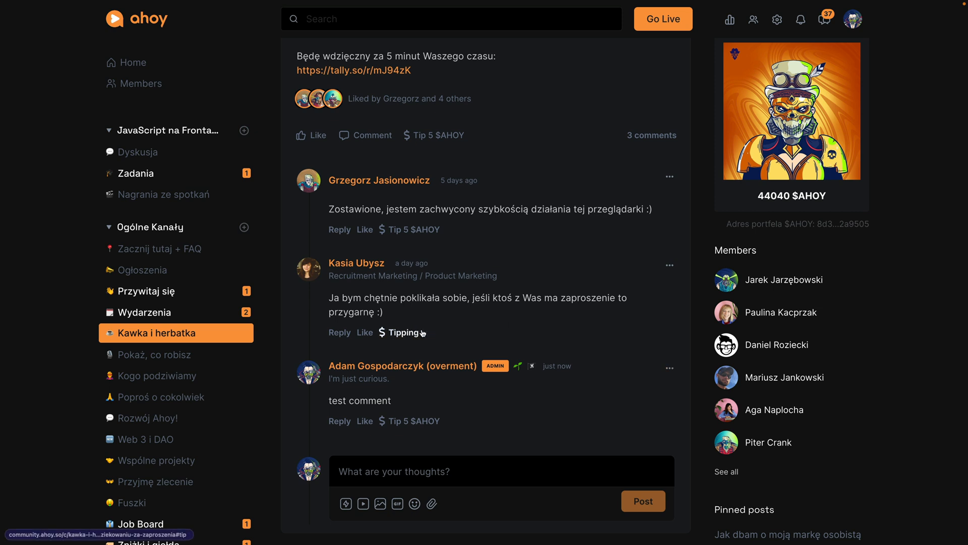
{"action": "left_click", "coordinate": [408, 332]}
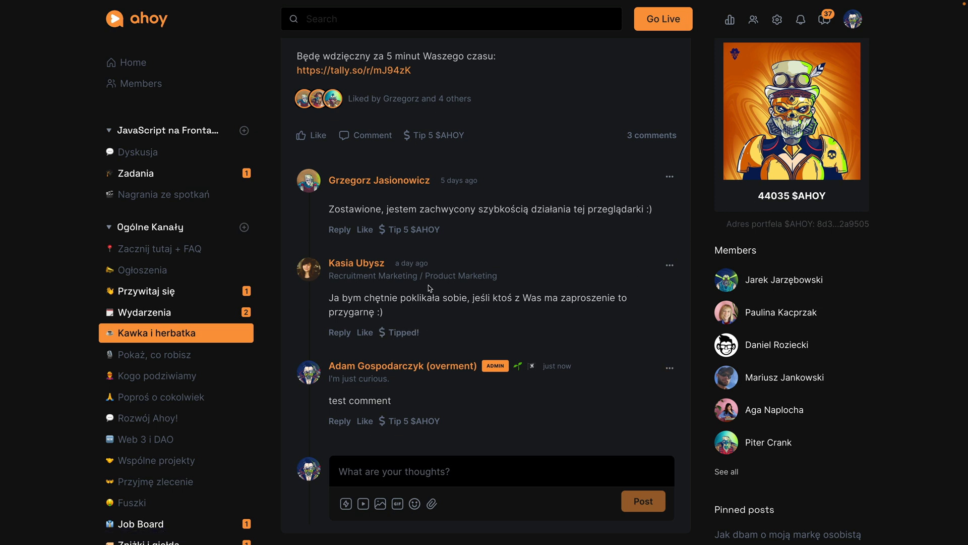
{"action": "mouse_move", "coordinate": [395, 312]}
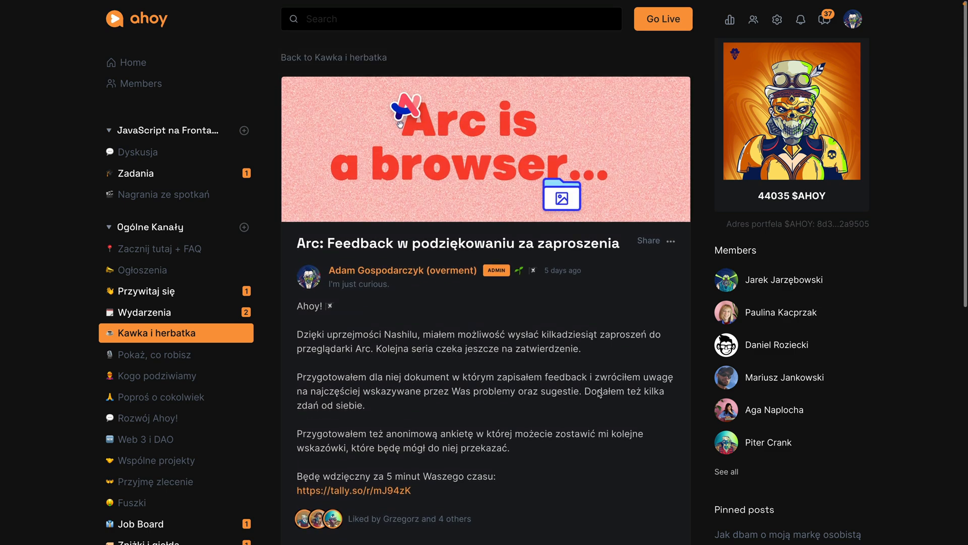
{"action": "left_click", "coordinate": [10, 15]}
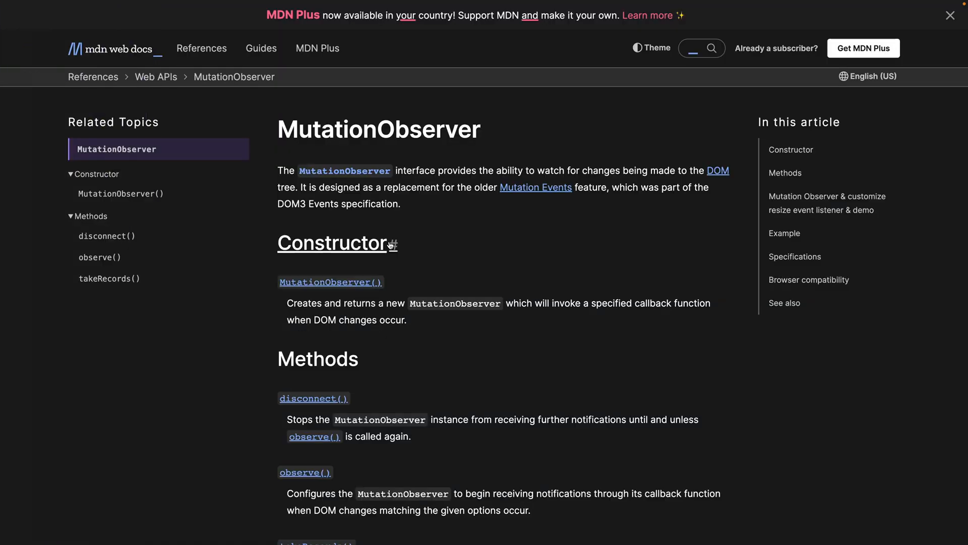
{"action": "mouse_move", "coordinate": [392, 243]}
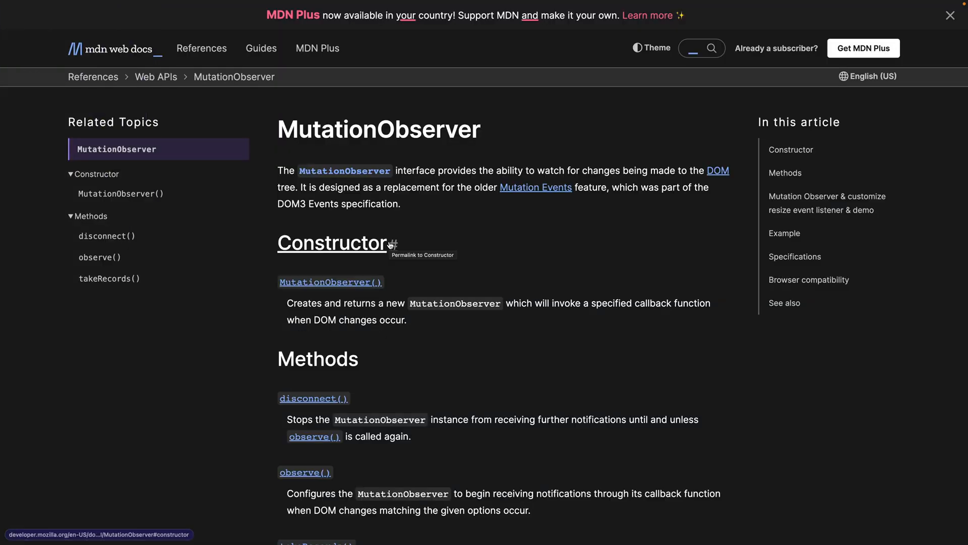